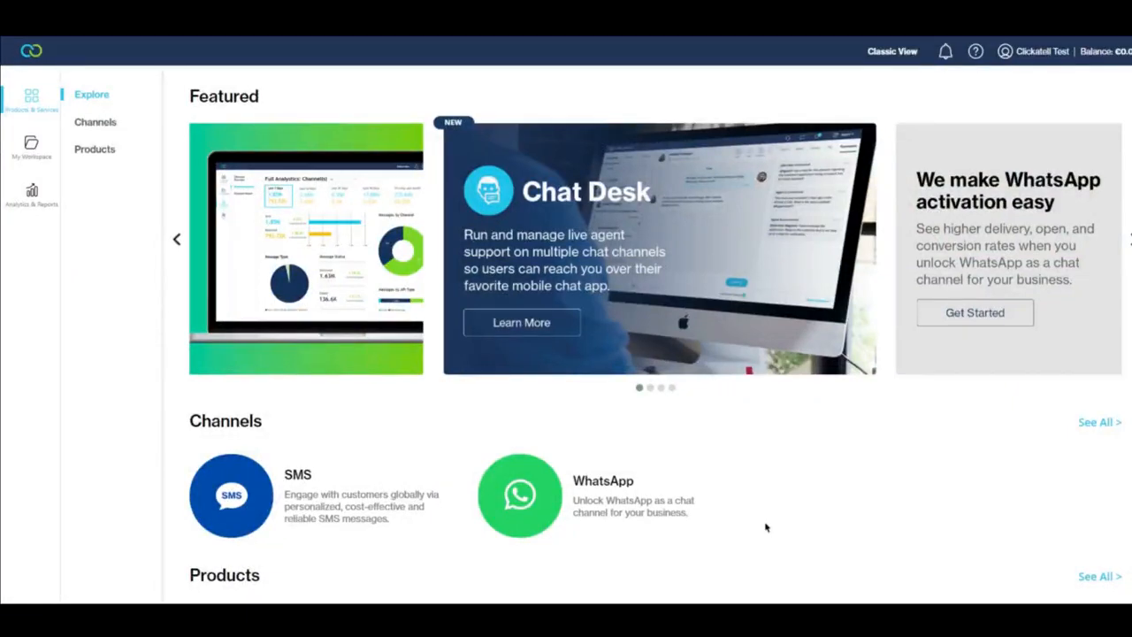
# Step: Activate the Campaign Manager product from the workspace Products list
pyautogui.scroll(-3)
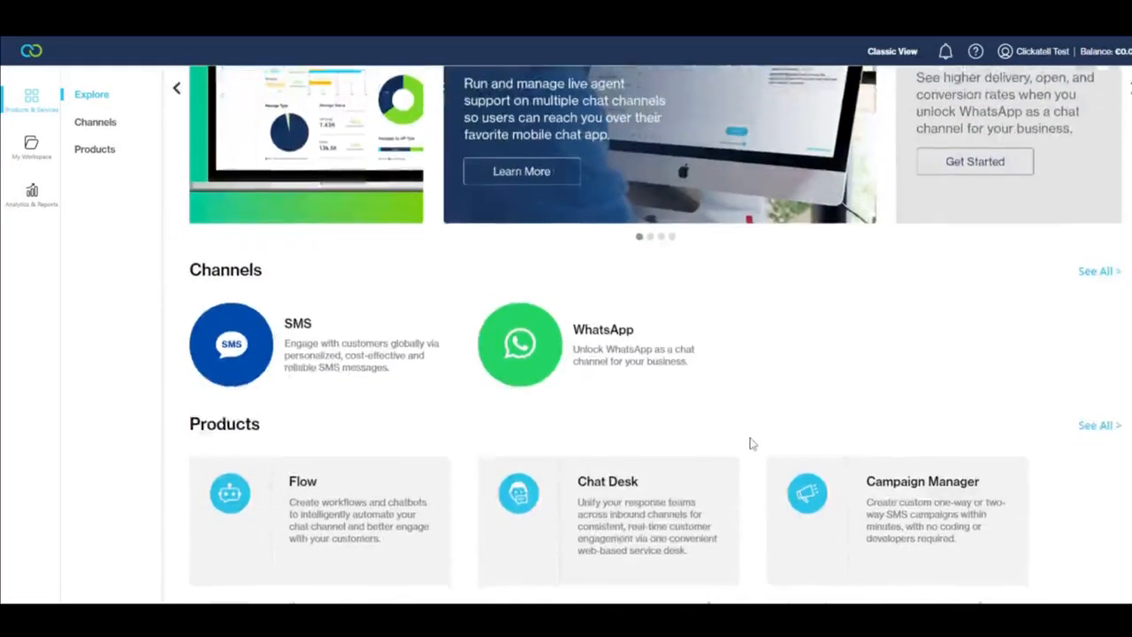
pyautogui.scroll(-3)
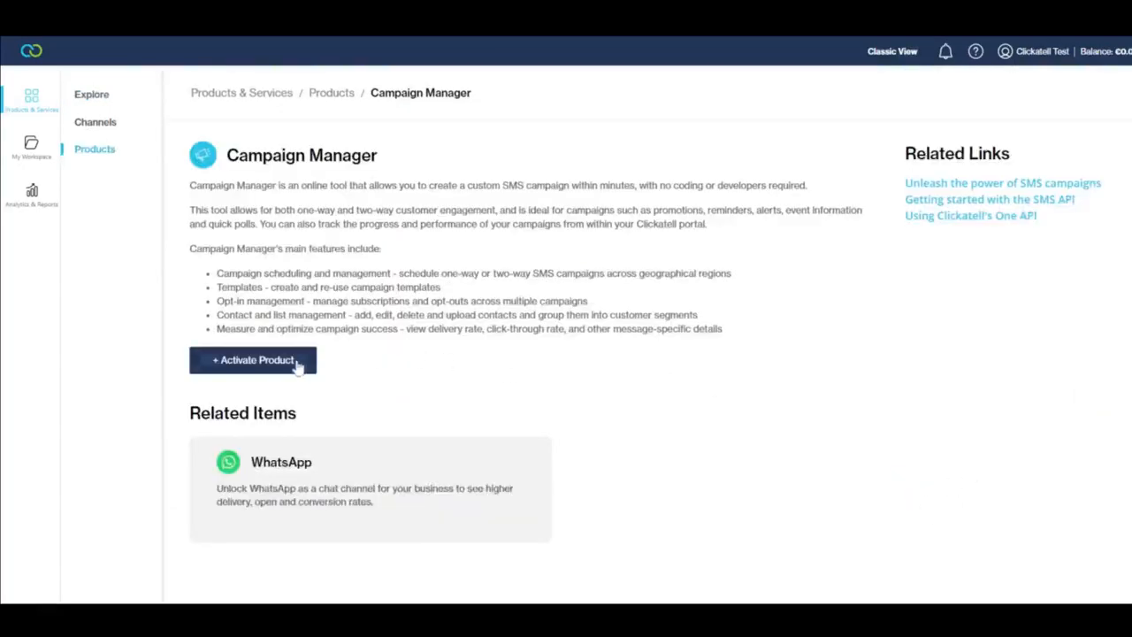
pyautogui.click(254, 361)
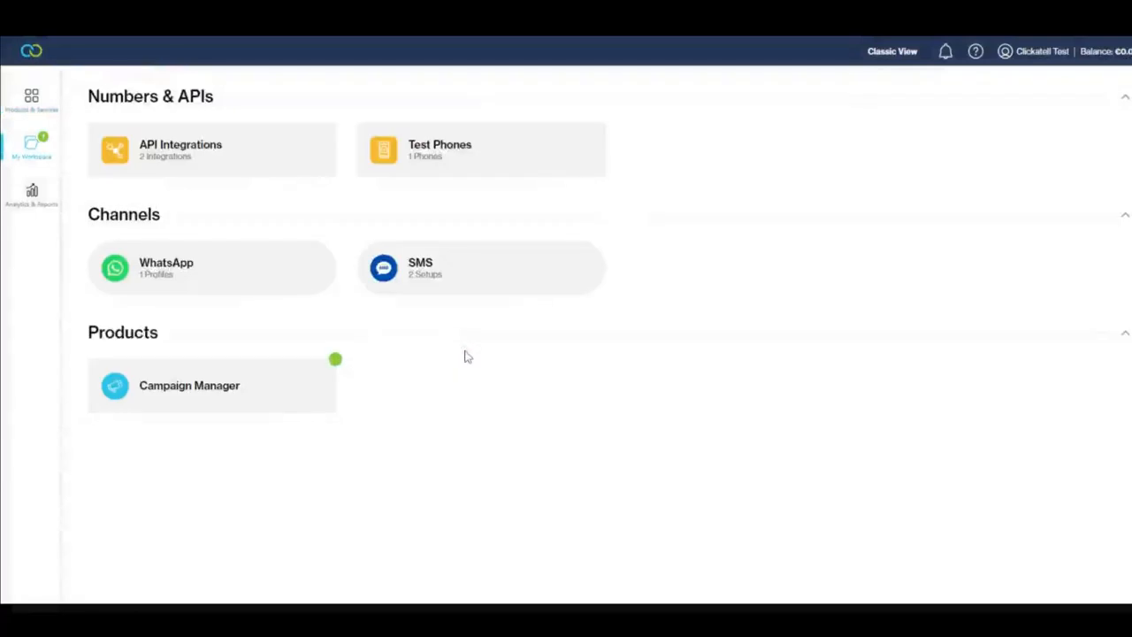
# Step: Enable Campaign Manager for ABC Enterprises, industry Education, location South Africa, and submit
pyautogui.click(190, 386)
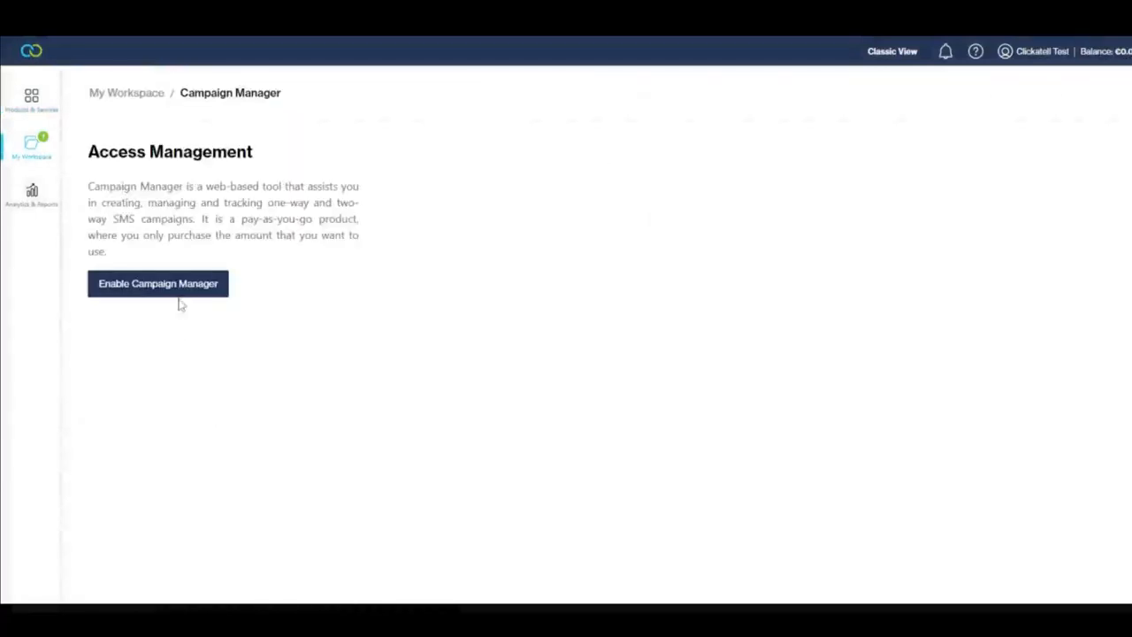
pyautogui.click(157, 283)
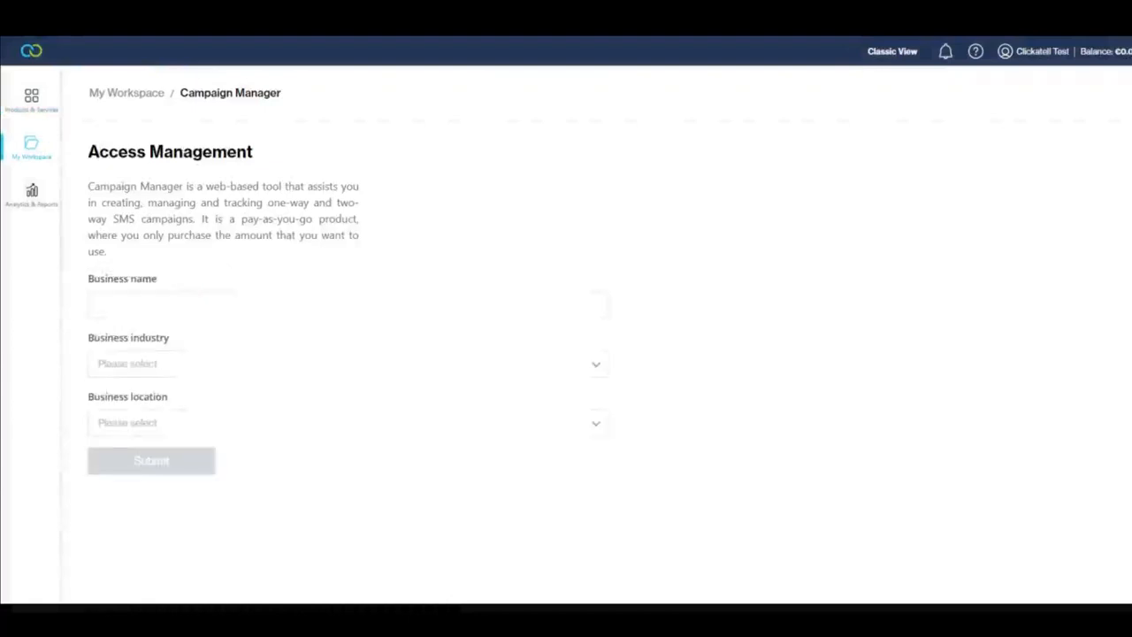
pyautogui.write('ABC Enterprises')
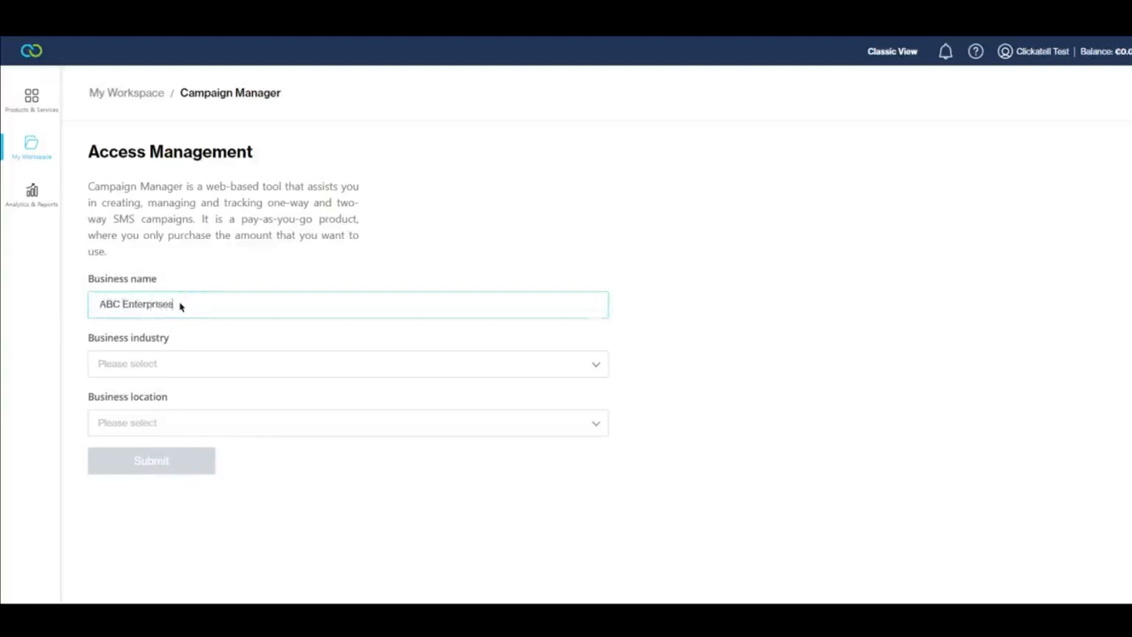
pyautogui.click(347, 421)
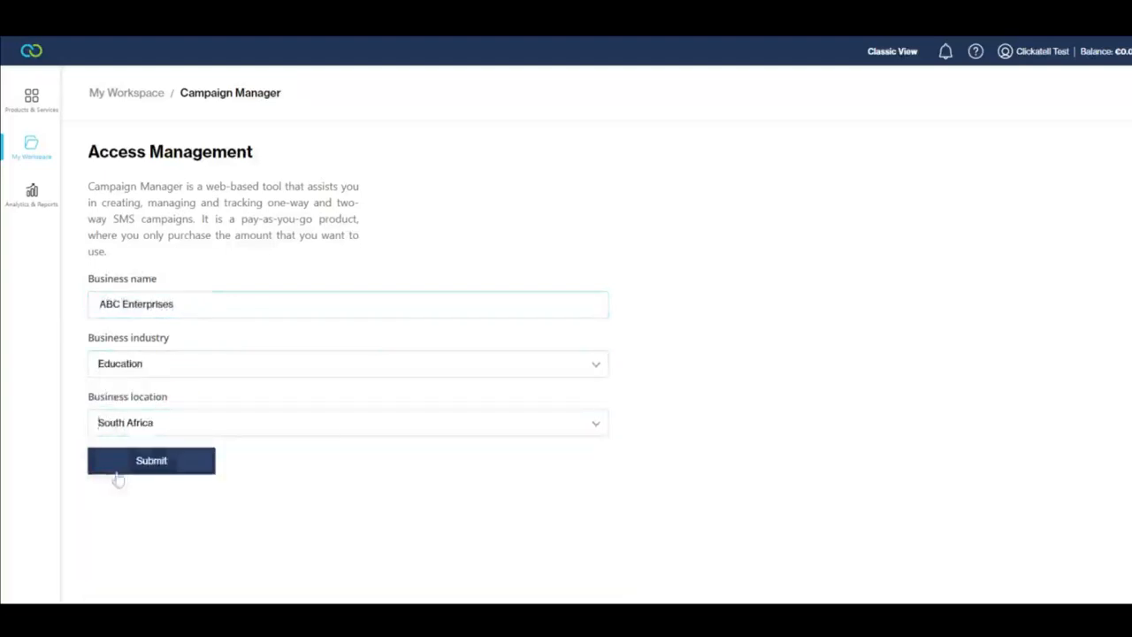
pyautogui.click(150, 460)
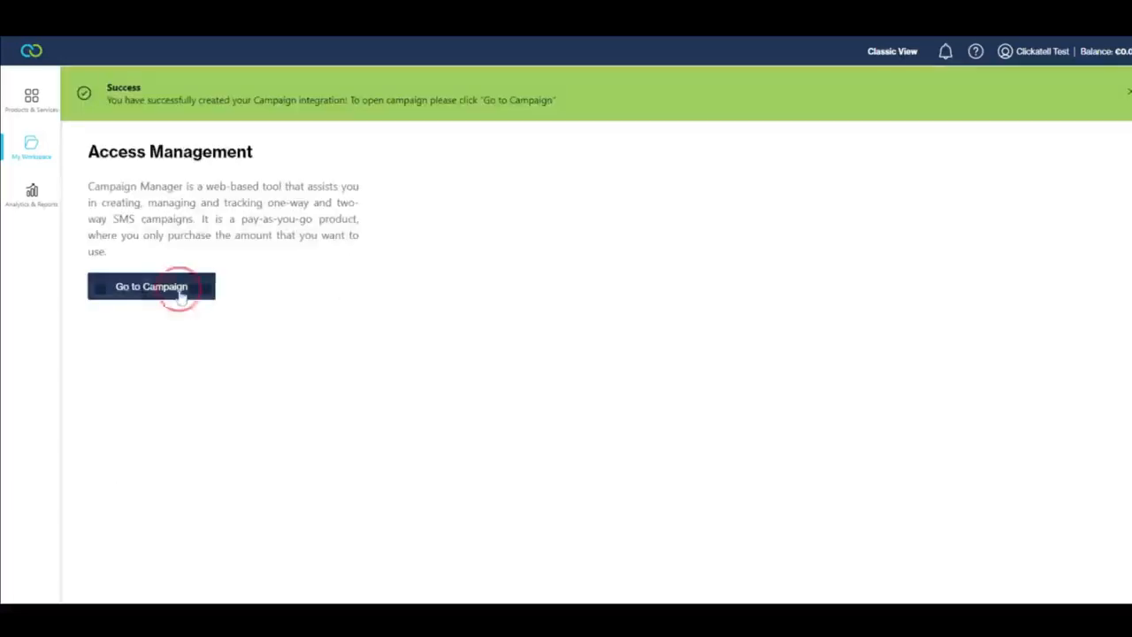
# Step: Go to the Campaign dashboard and review its four-step guide
pyautogui.click(152, 287)
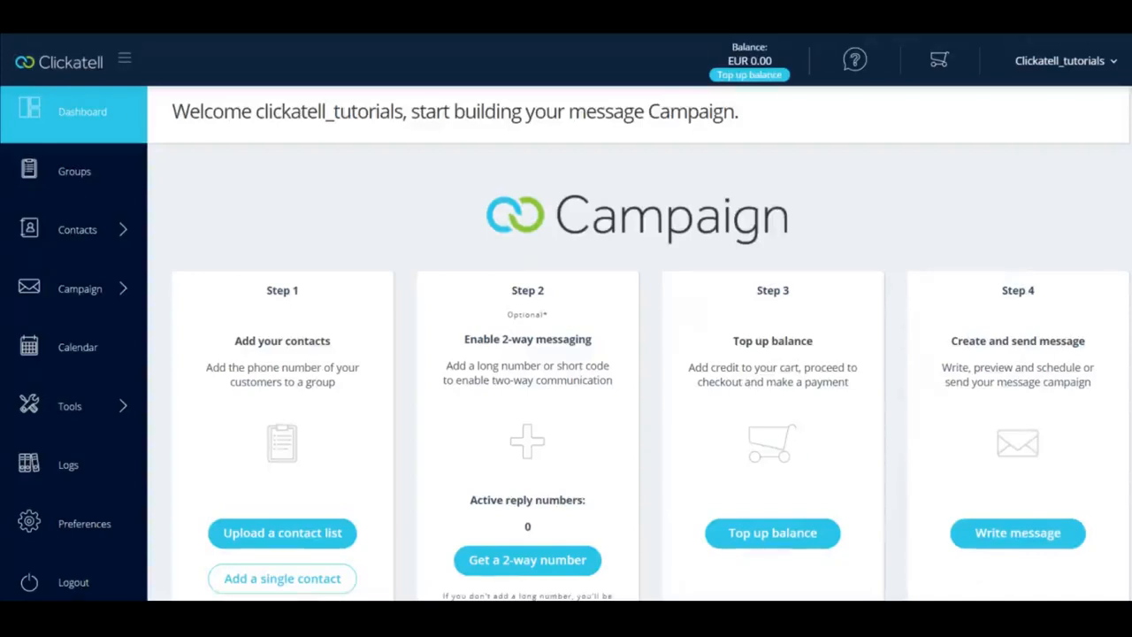
pyautogui.moveTo(847, 237)
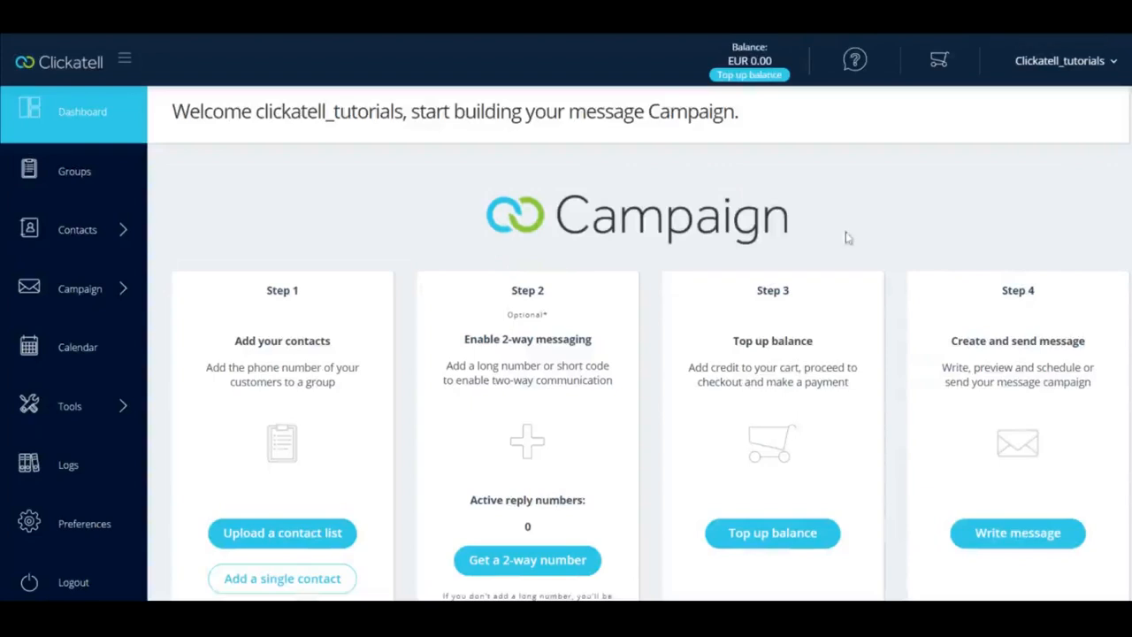
pyautogui.scroll(-3)
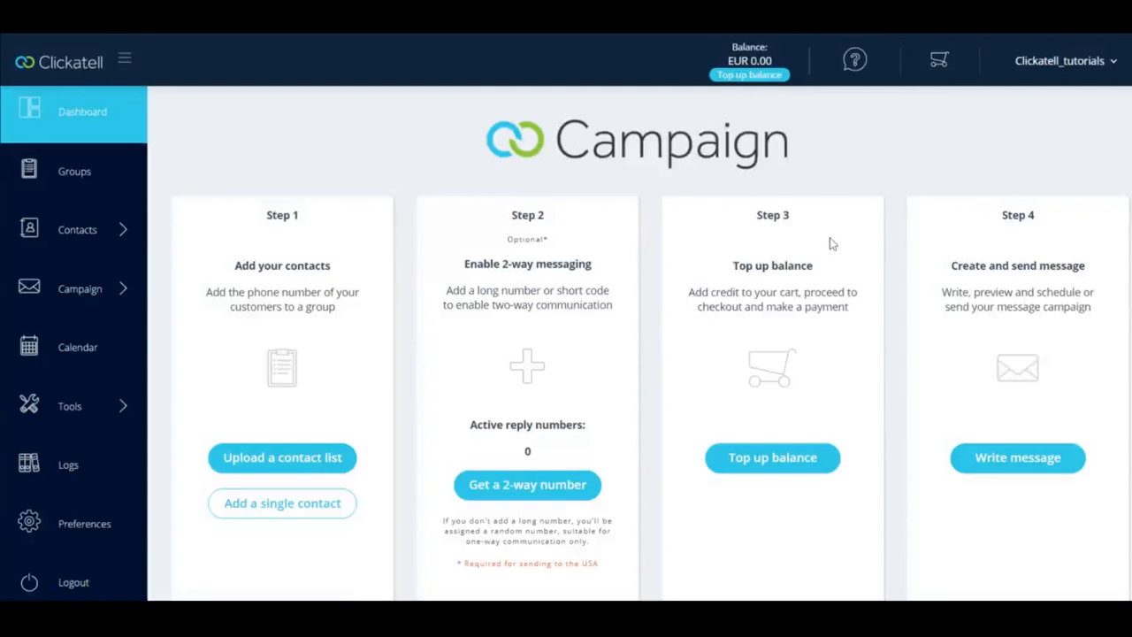
pyautogui.moveTo(509, 387)
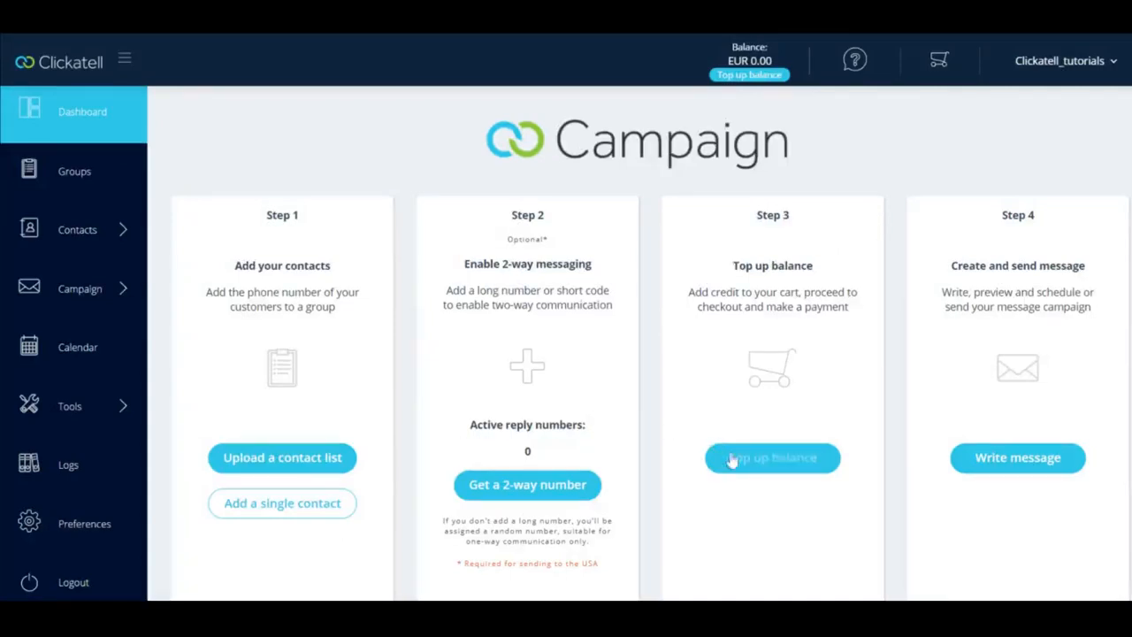
pyautogui.moveTo(475, 389)
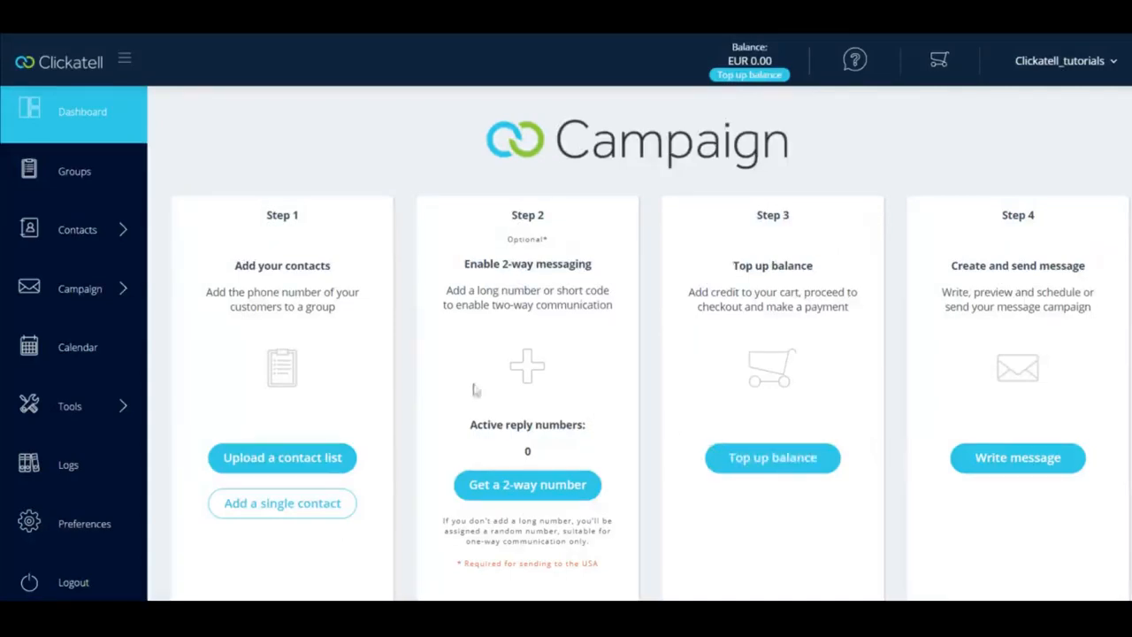
pyautogui.moveTo(74, 170)
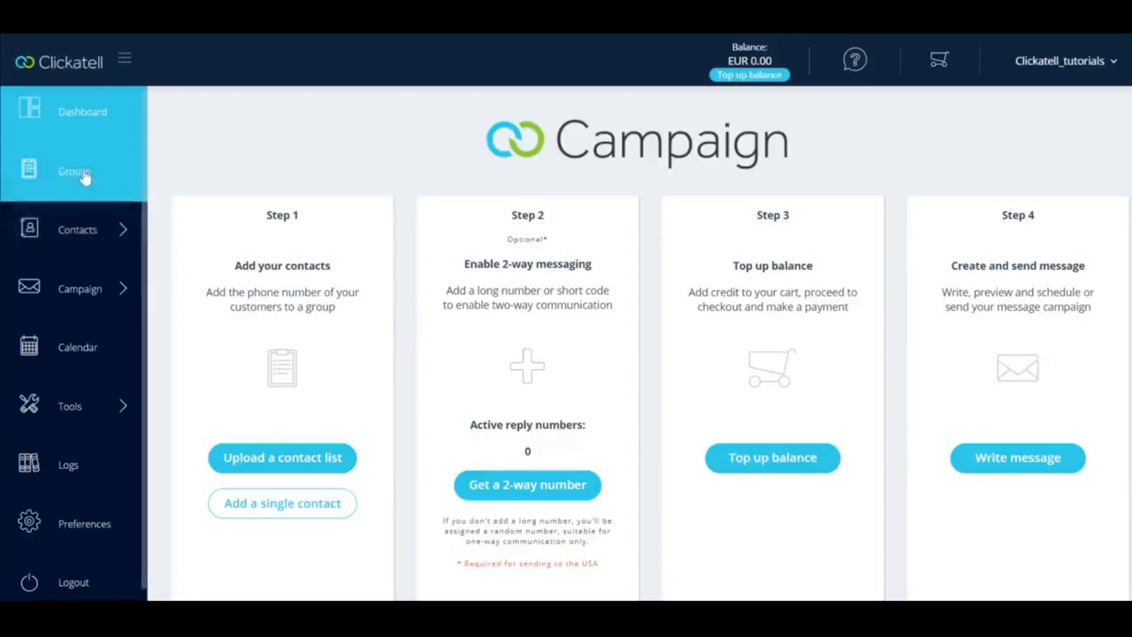
# Step: View the contact Groups list, then the Manage Contacts page with zero subscribers
pyautogui.click(75, 170)
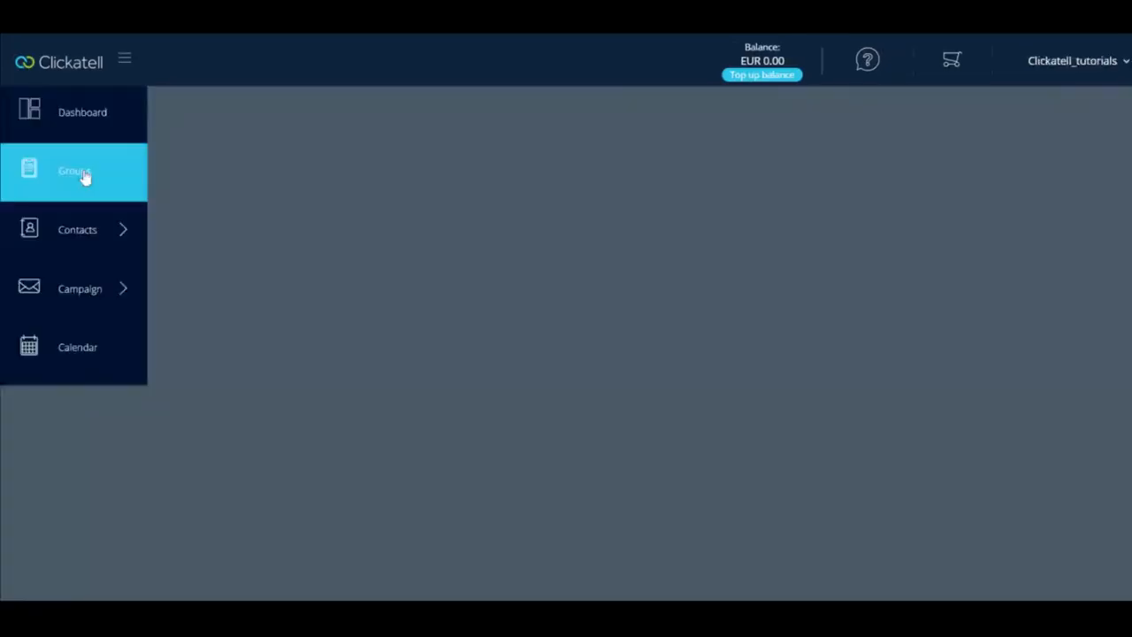
pyautogui.click(75, 170)
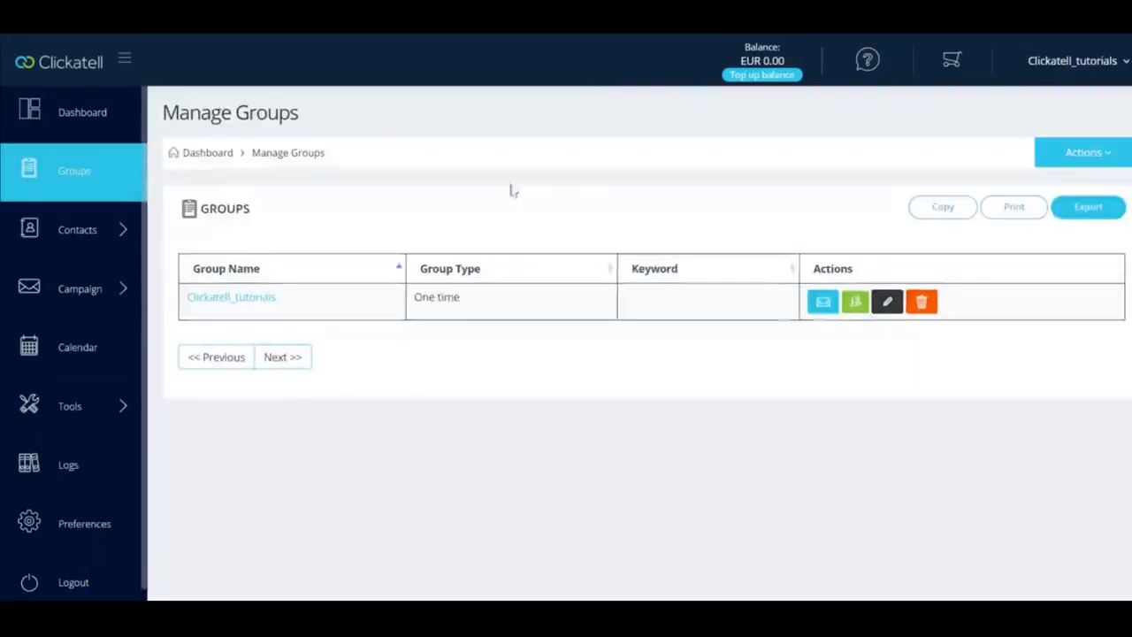
pyautogui.click(1087, 152)
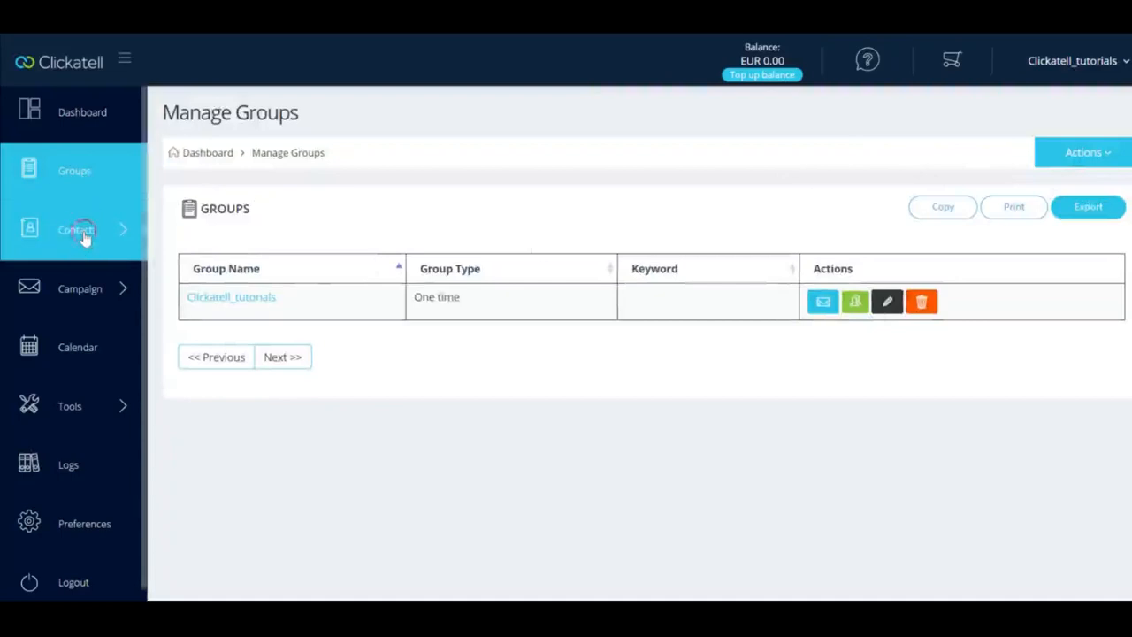
pyautogui.click(78, 230)
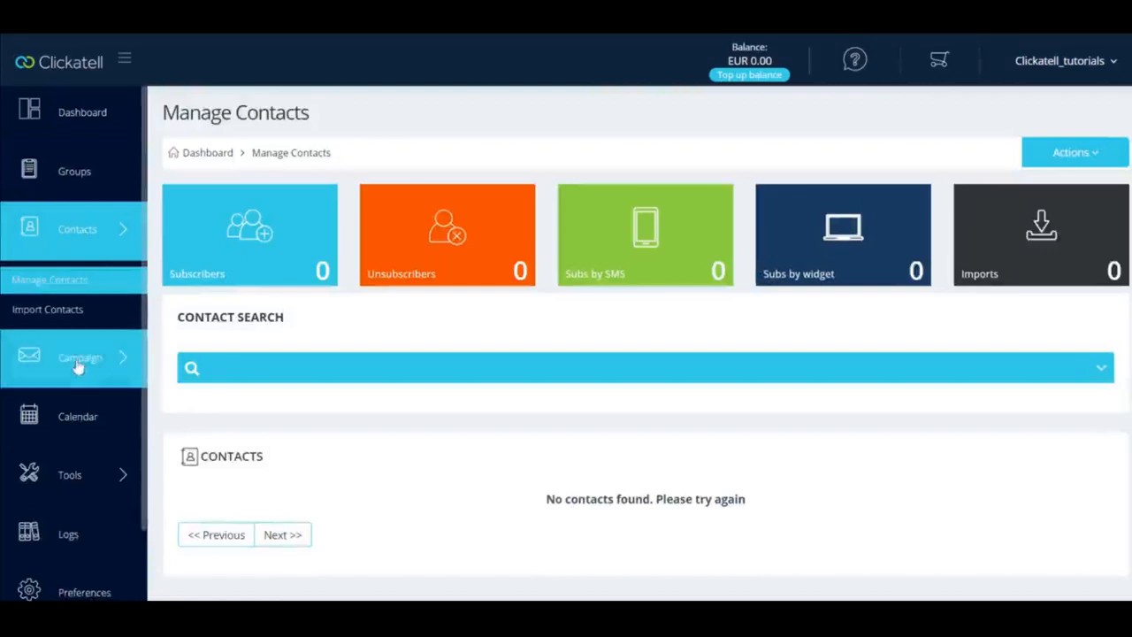
# Step: Reach the Create Campaign form for Clickatell_tutorials and check the Actions dropdown
pyautogui.click(79, 357)
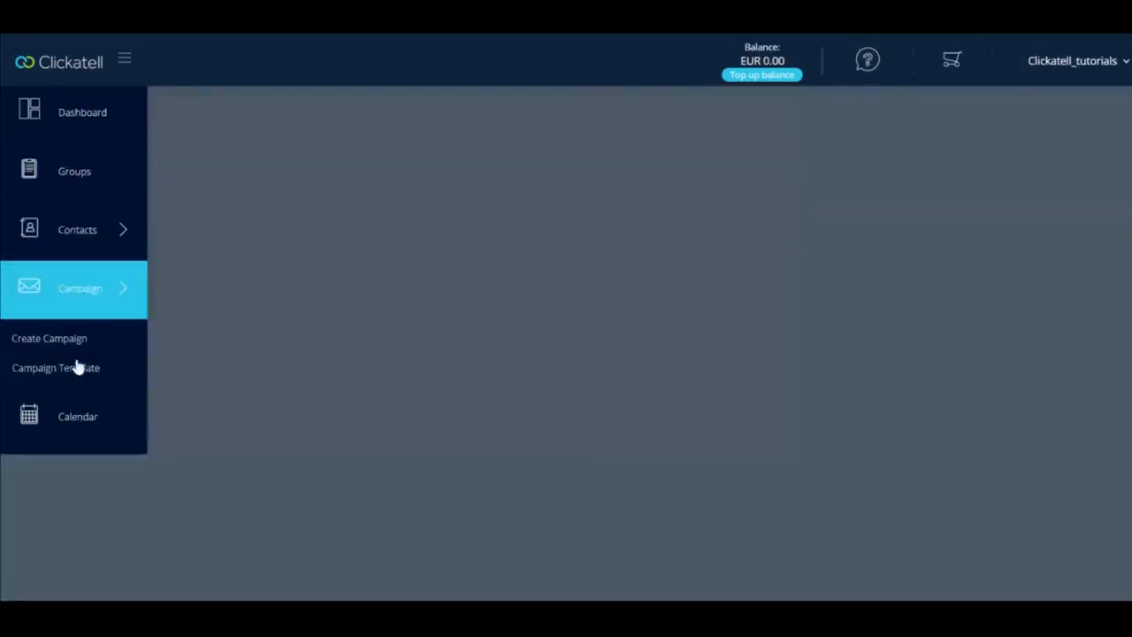
pyautogui.click(49, 338)
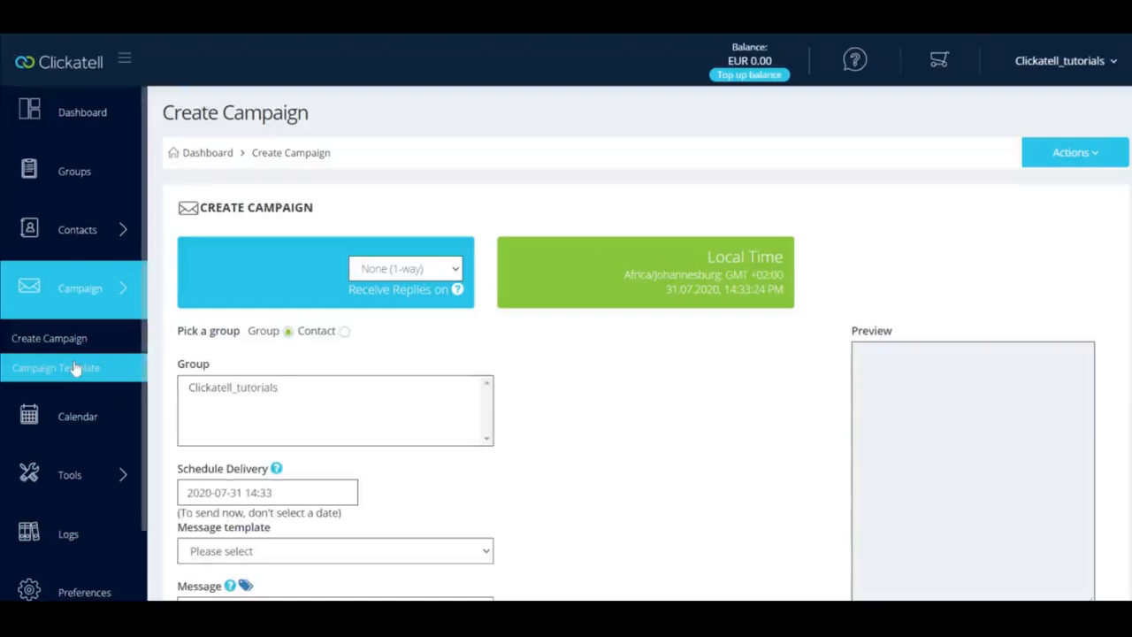
pyautogui.click(1070, 152)
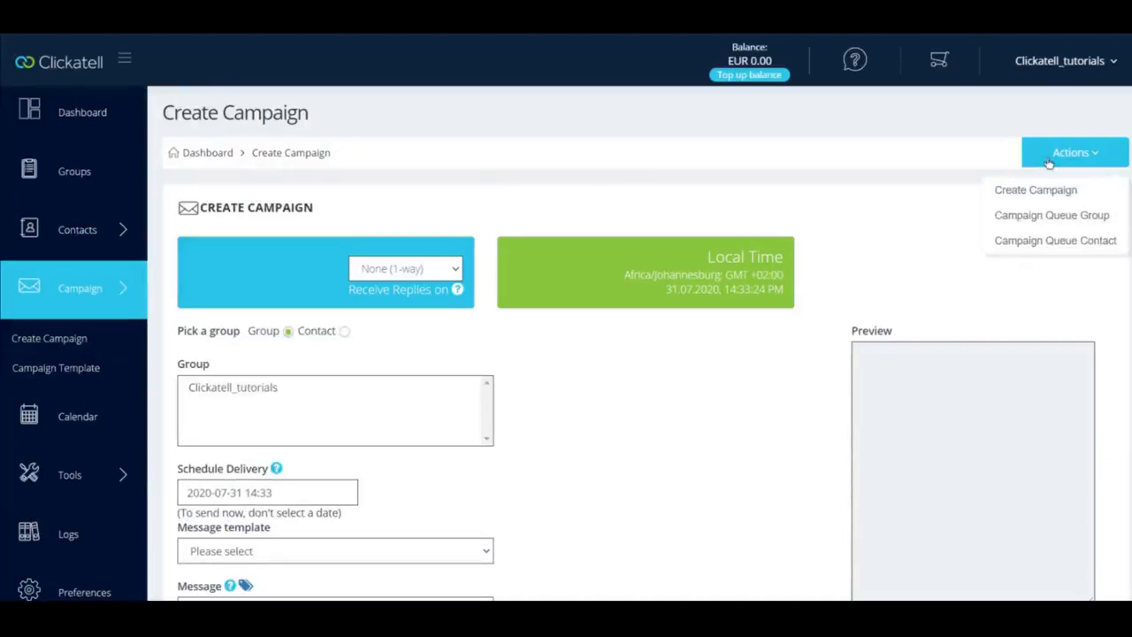
pyautogui.moveTo(78, 415)
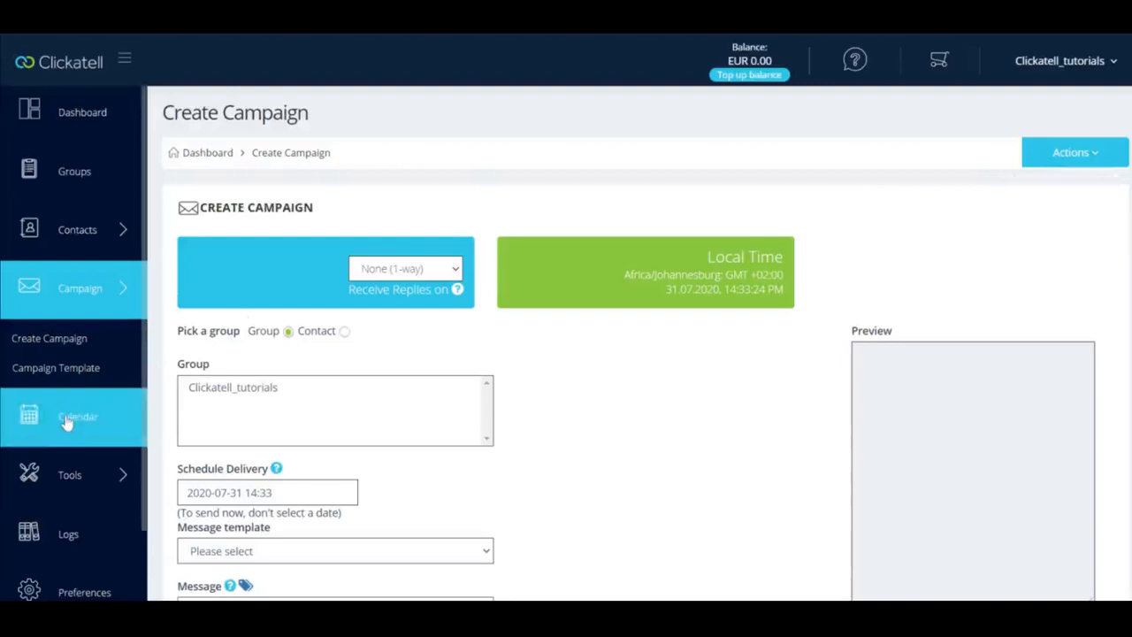
# Step: View the Calendar with its balance top-up warning, then head to Tools
pyautogui.click(78, 418)
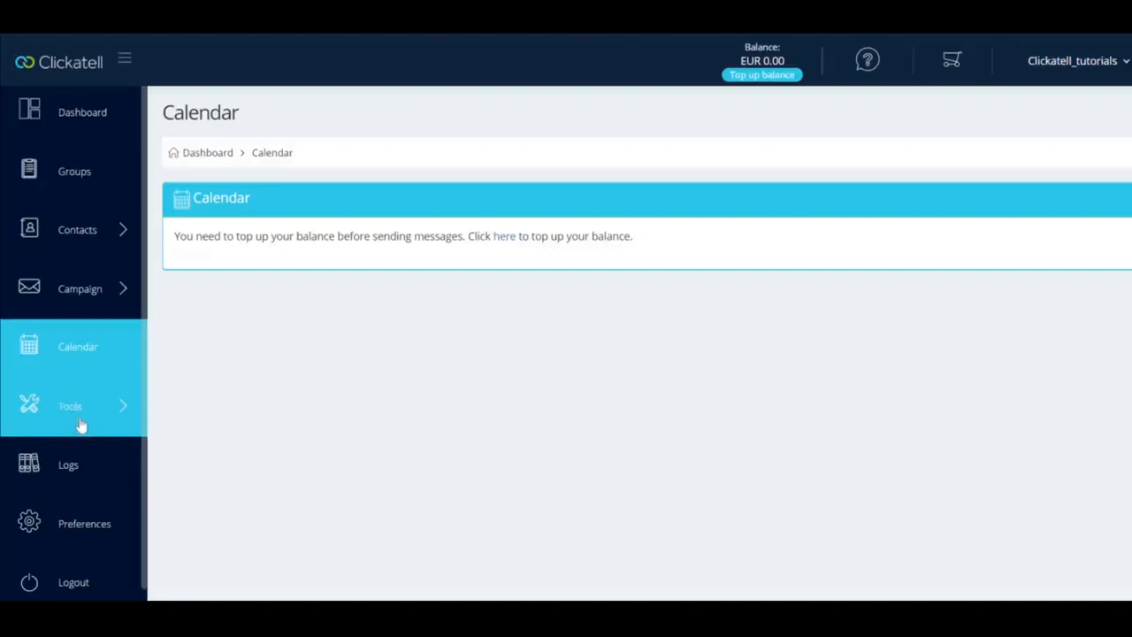
pyautogui.click(69, 405)
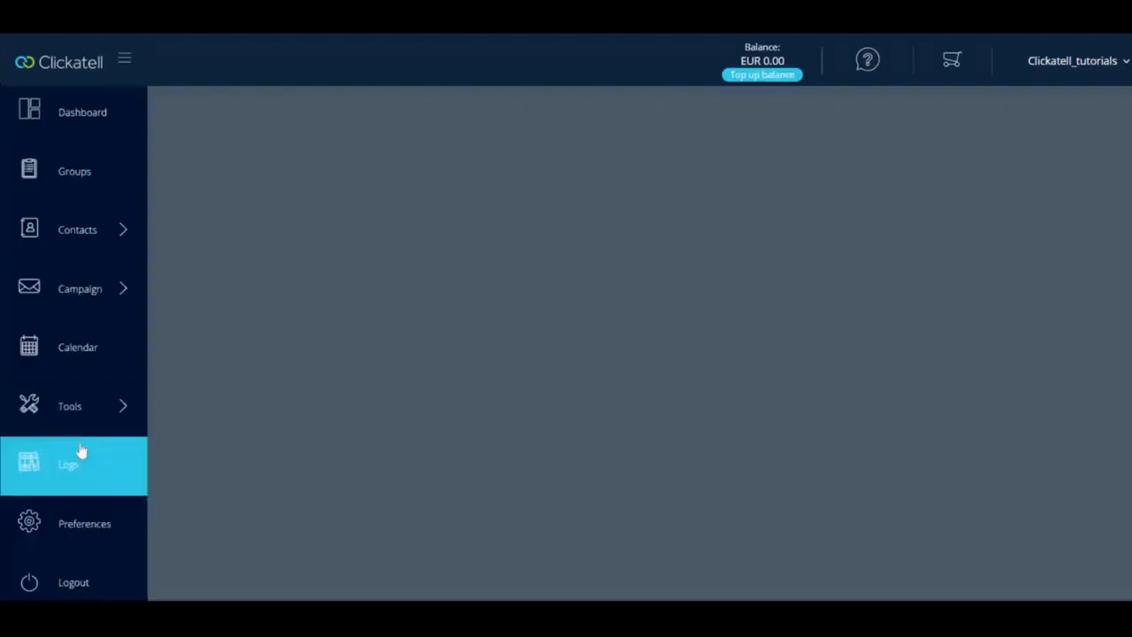
# Step: View the Logs page showing an empty SMS Outbox table
pyautogui.click(71, 464)
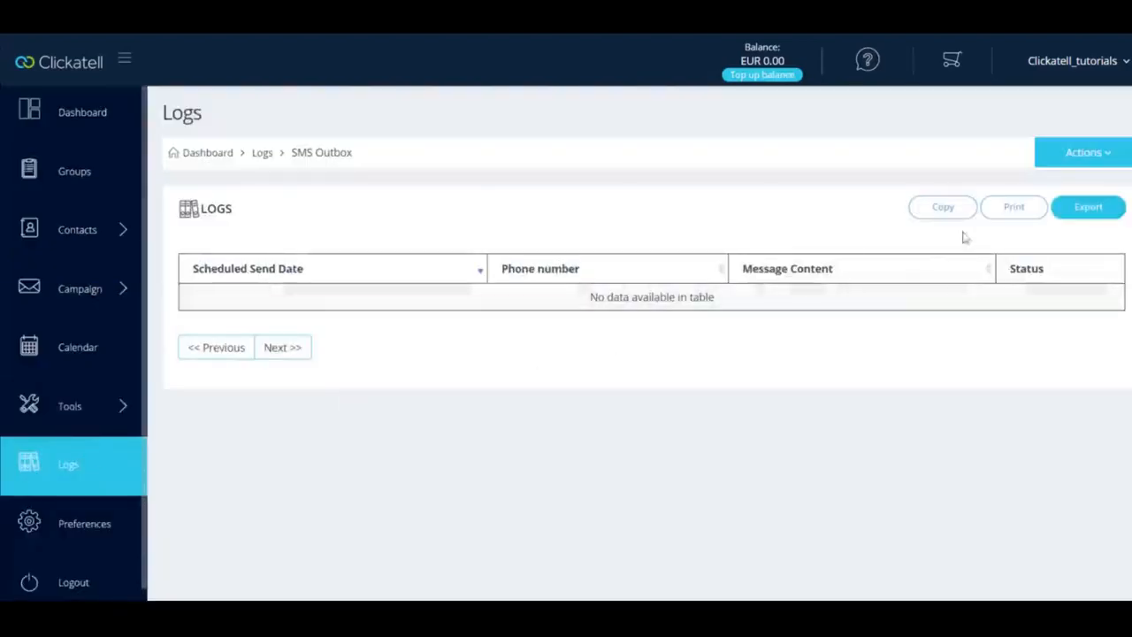
pyautogui.click(1084, 152)
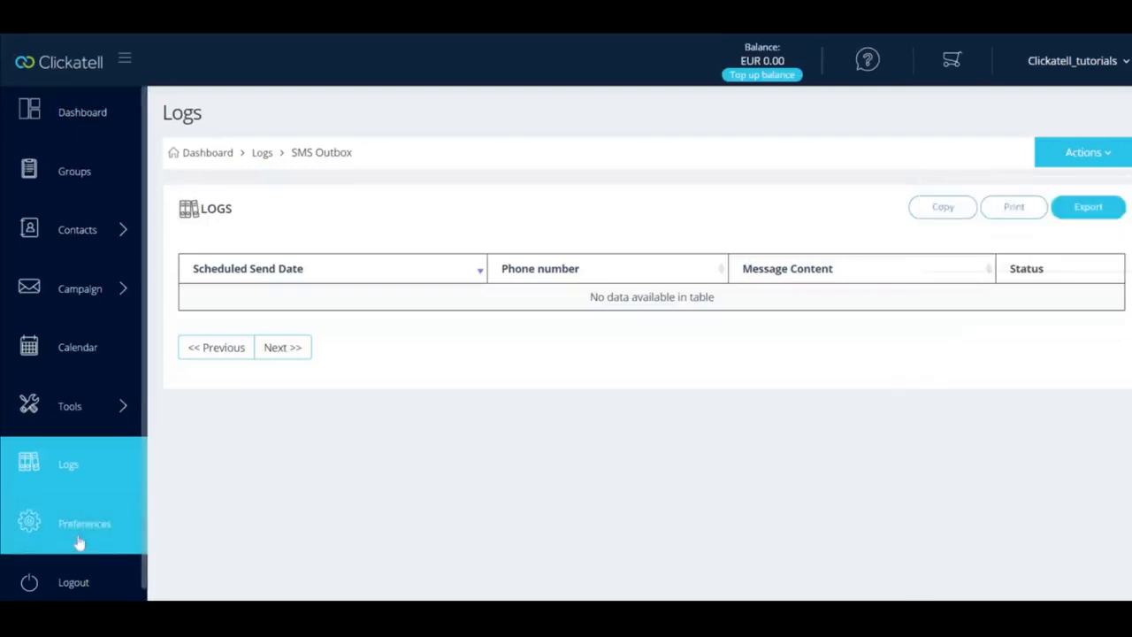
# Step: Review the Preferences page: company name, timezone, SMS alerts, broadcast-from-phone settings
pyautogui.click(85, 524)
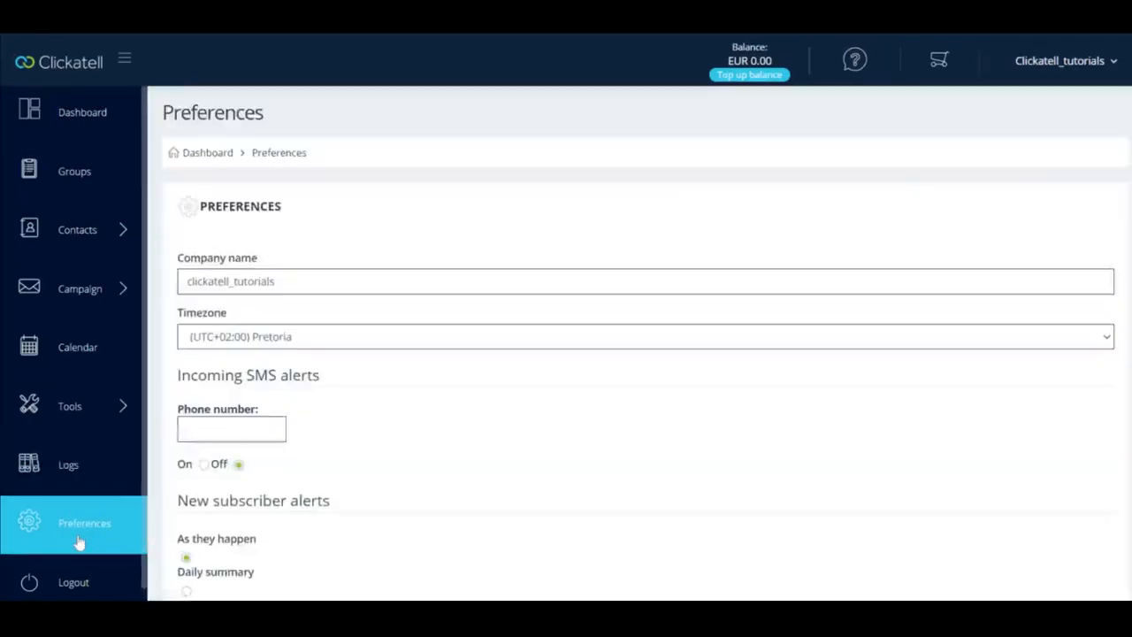
pyautogui.moveTo(470, 318)
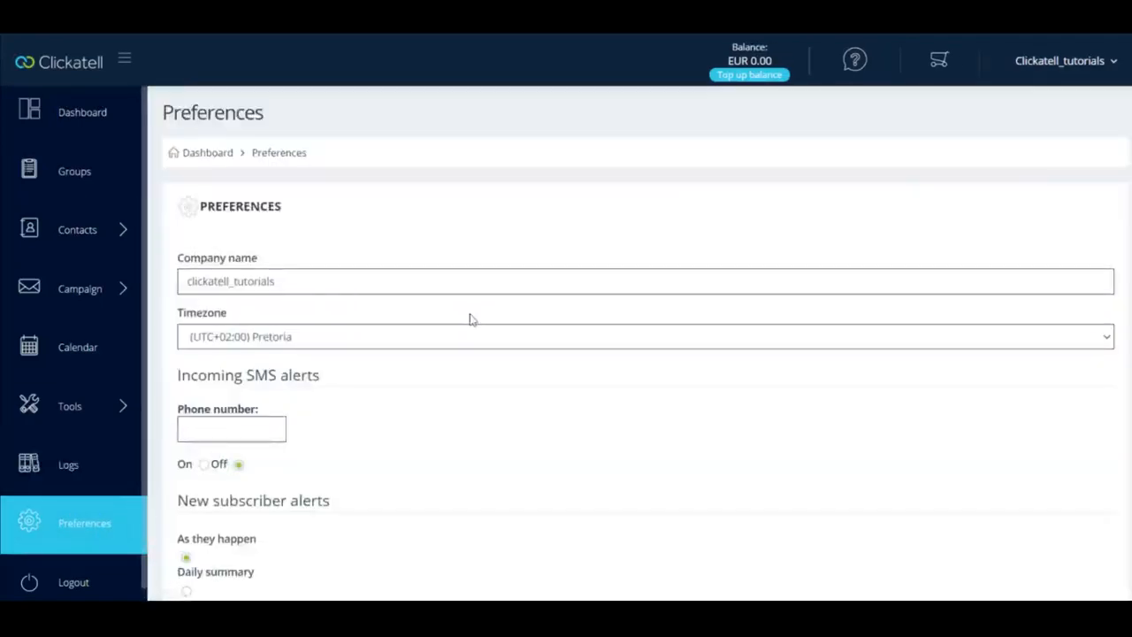
pyautogui.scroll(-3)
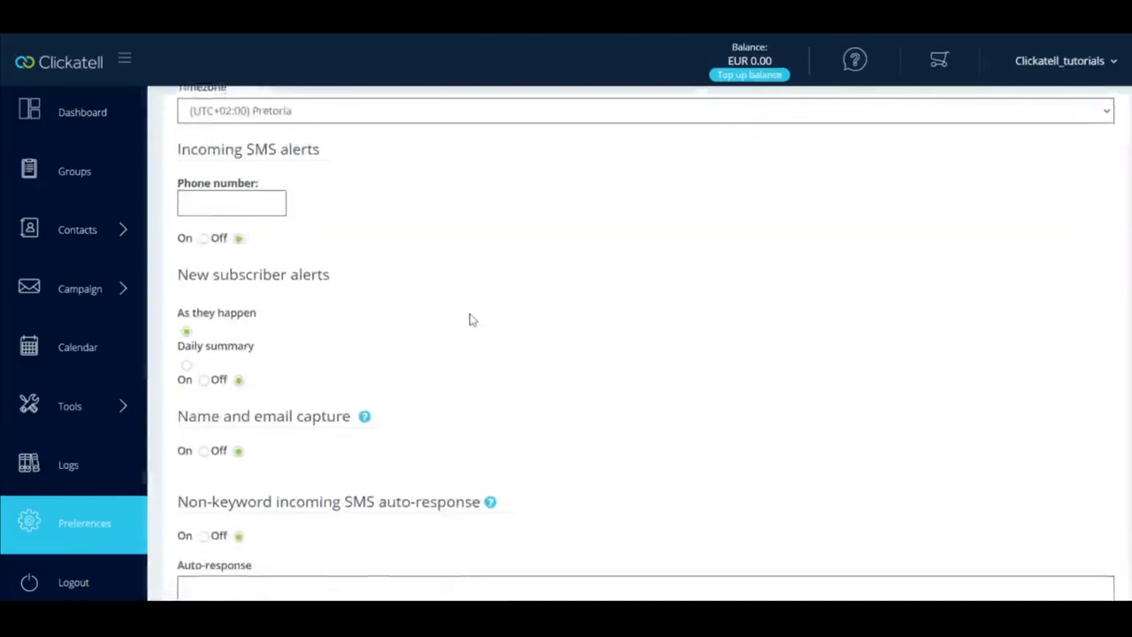
pyautogui.scroll(-3)
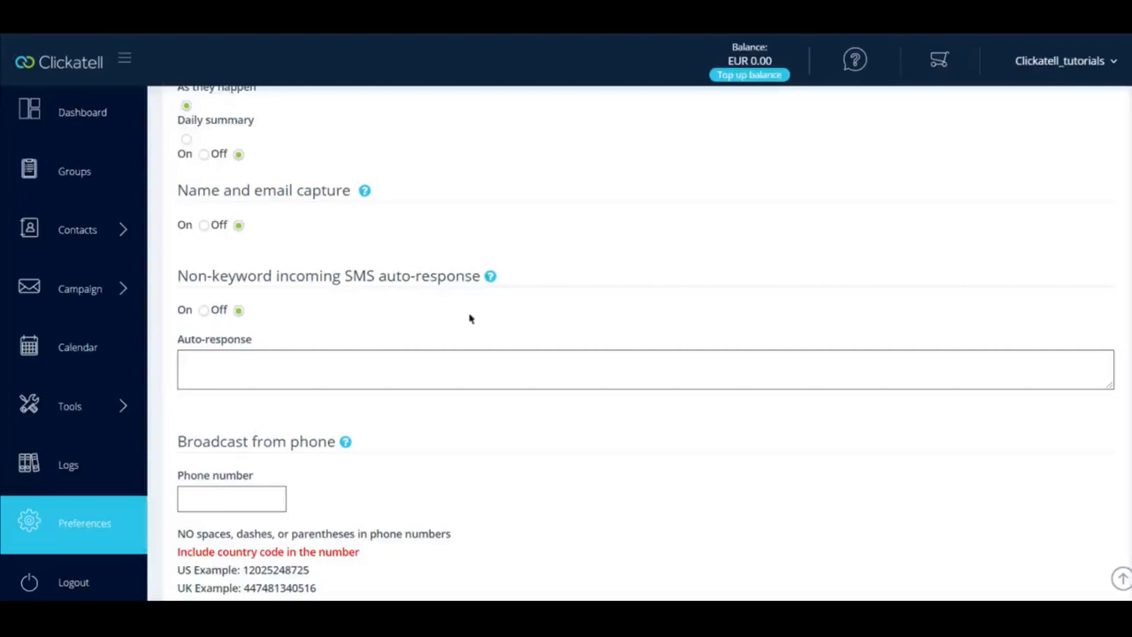
pyautogui.moveTo(1001, 39)
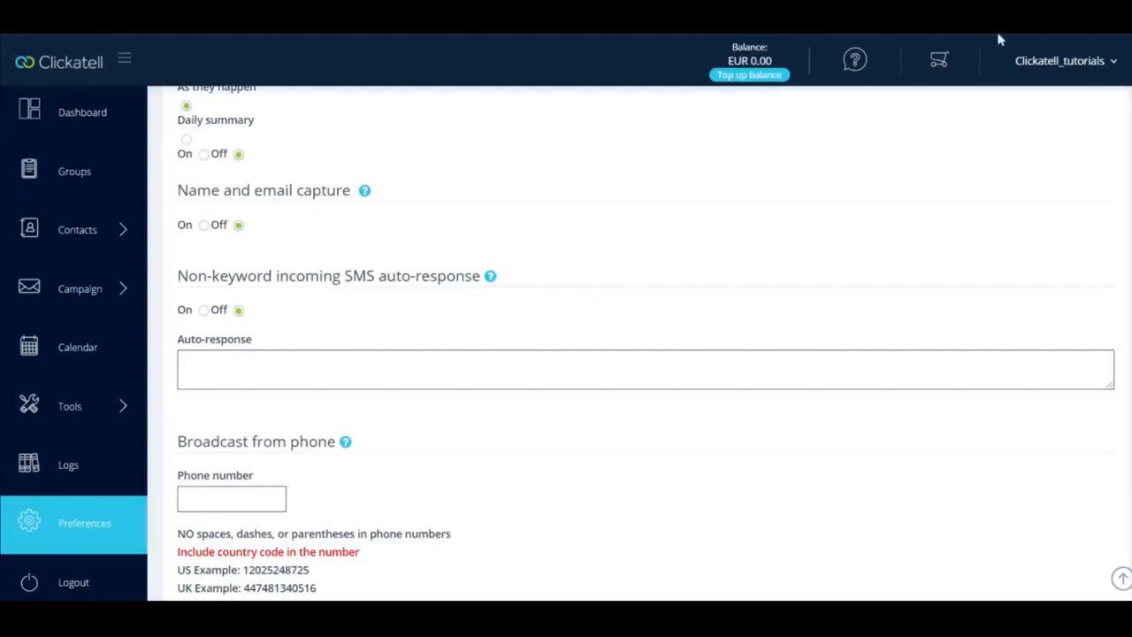